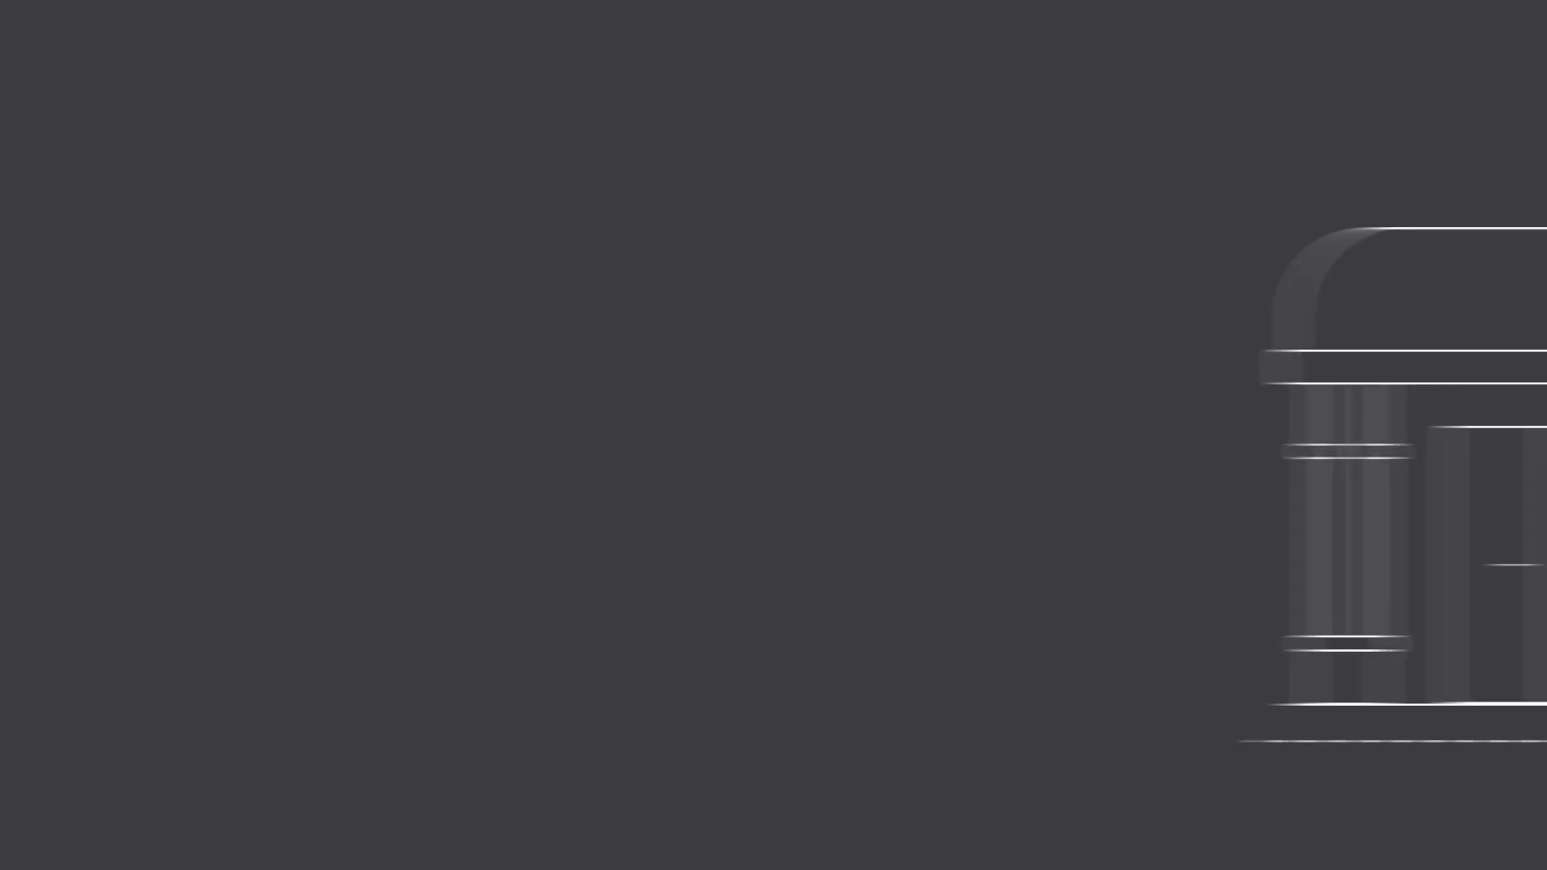
scroll("down", 3)
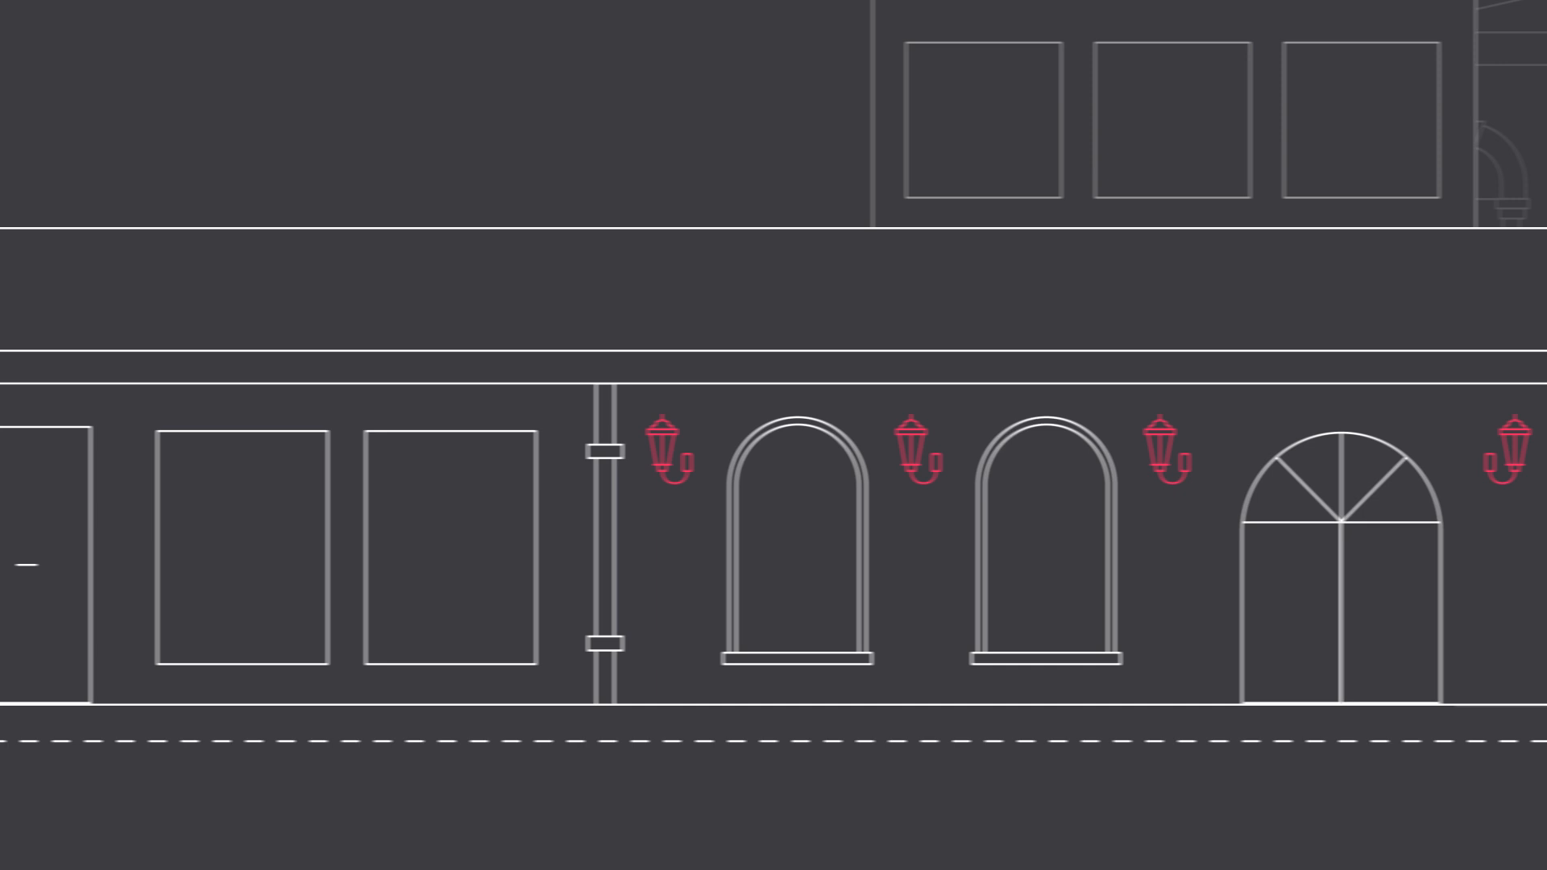